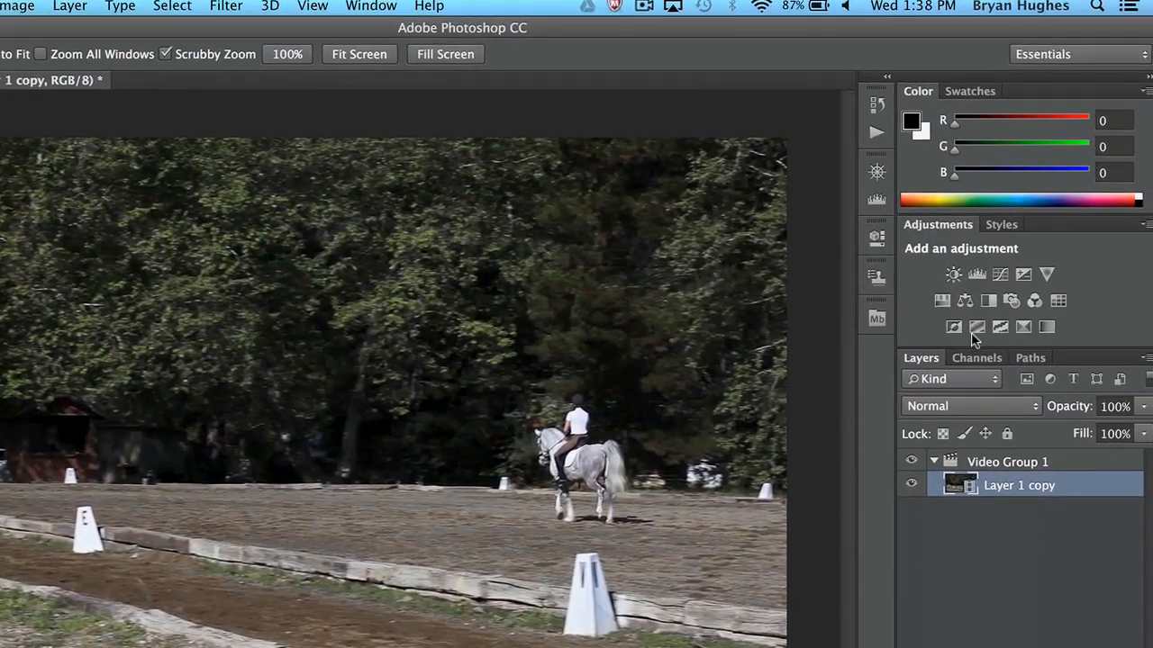
click(958, 310)
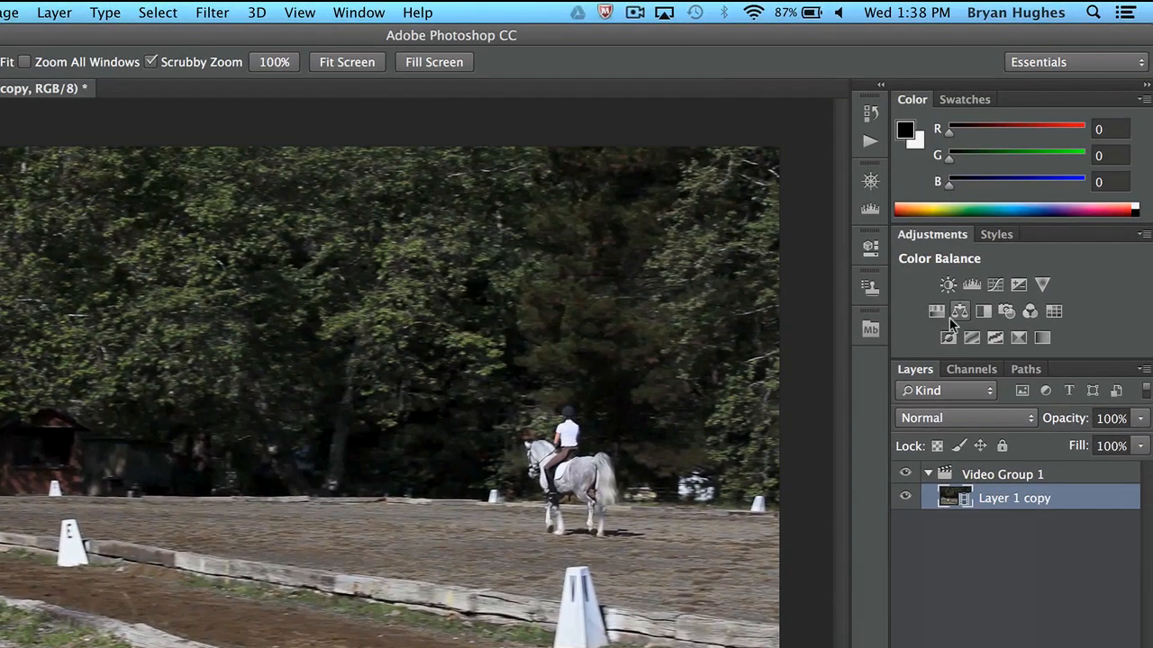